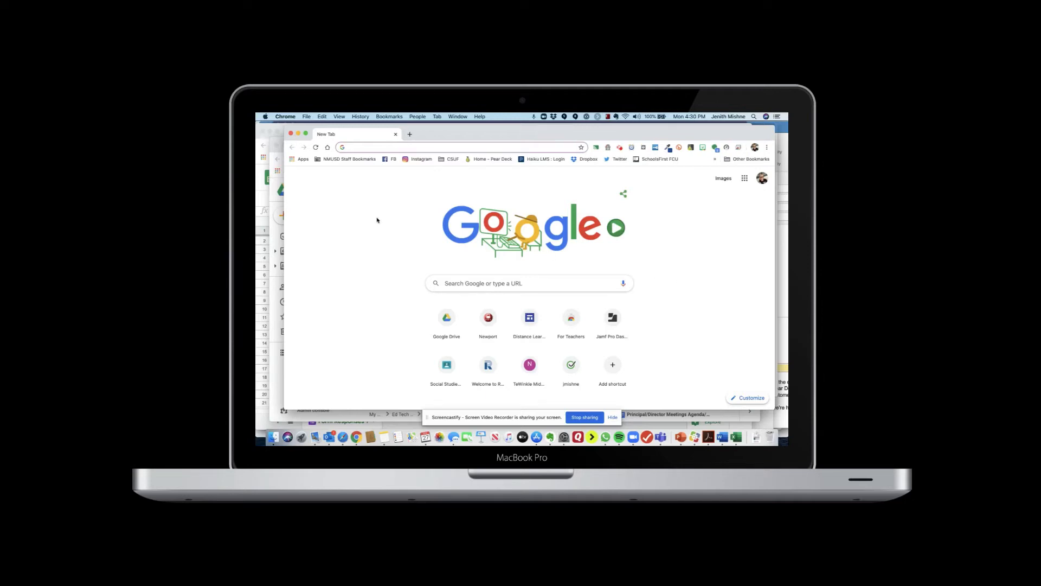
{"action": "mouse_move", "coordinate": [334, 211]}
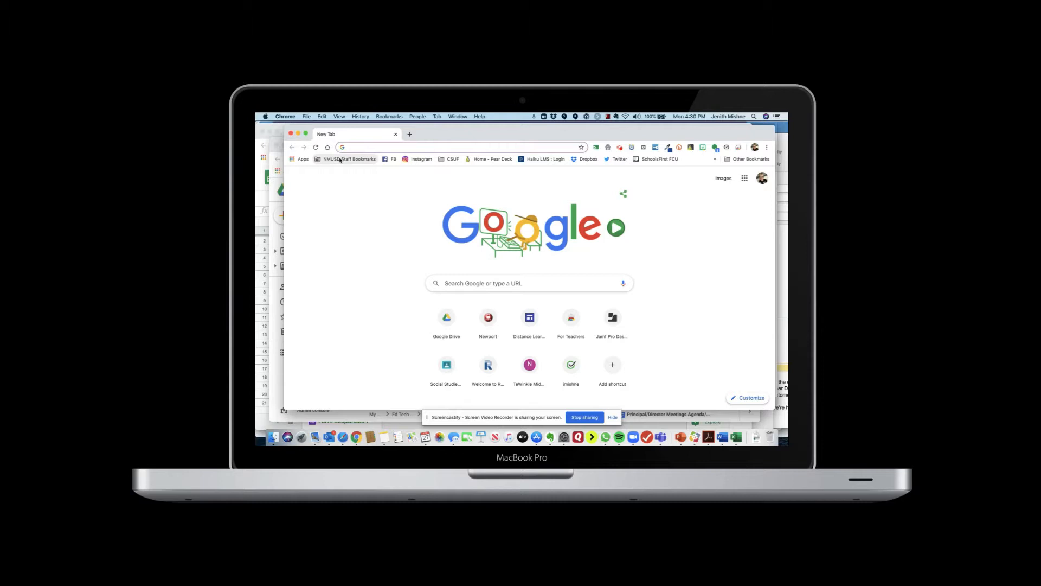
Open the NMUSD Staff Bookmarks folder on the bookmarks bar.
{"action": "left_click", "coordinate": [349, 158]}
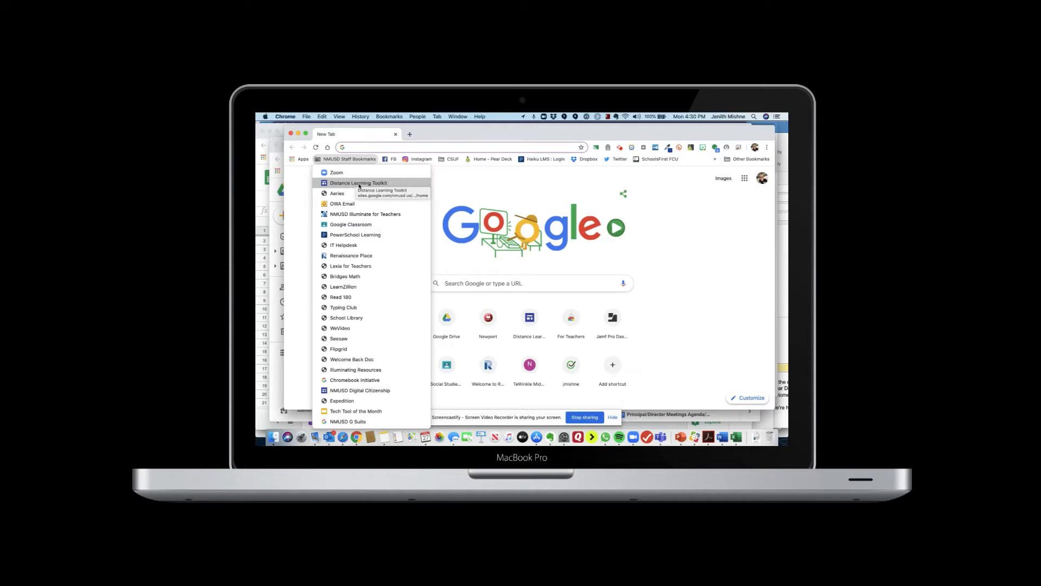
Open the Distance Learning Toolkit, dismiss Translate, and browse the Secondary Teachers page.
{"action": "left_click", "coordinate": [358, 183]}
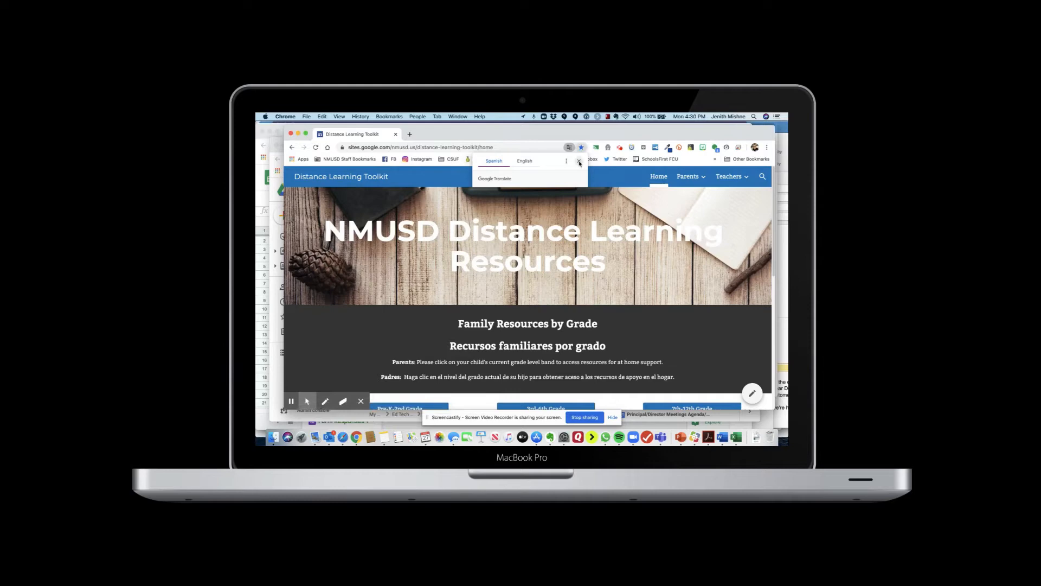
{"action": "left_click", "coordinate": [729, 177]}
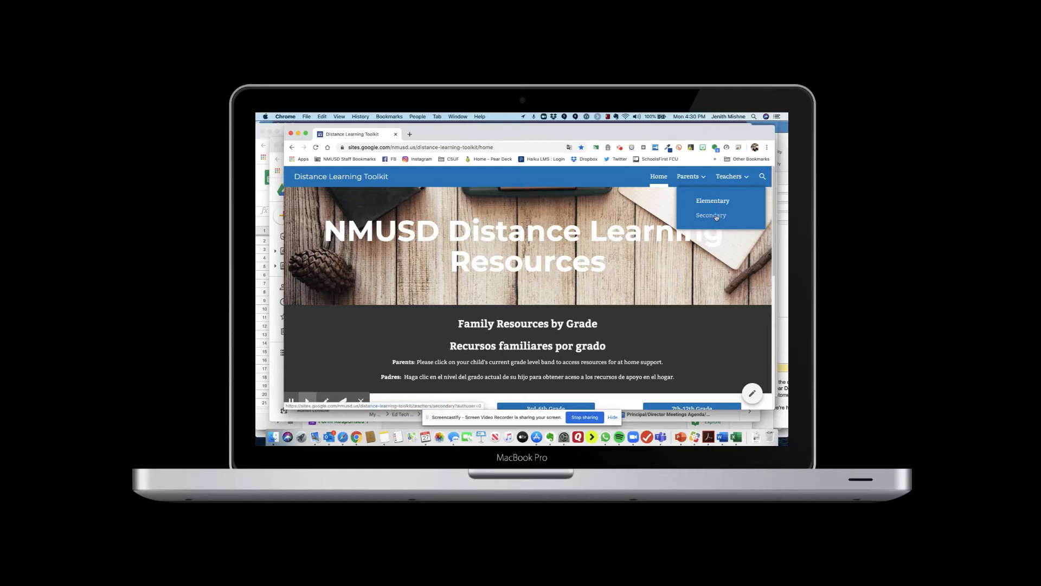
{"action": "left_click", "coordinate": [710, 215]}
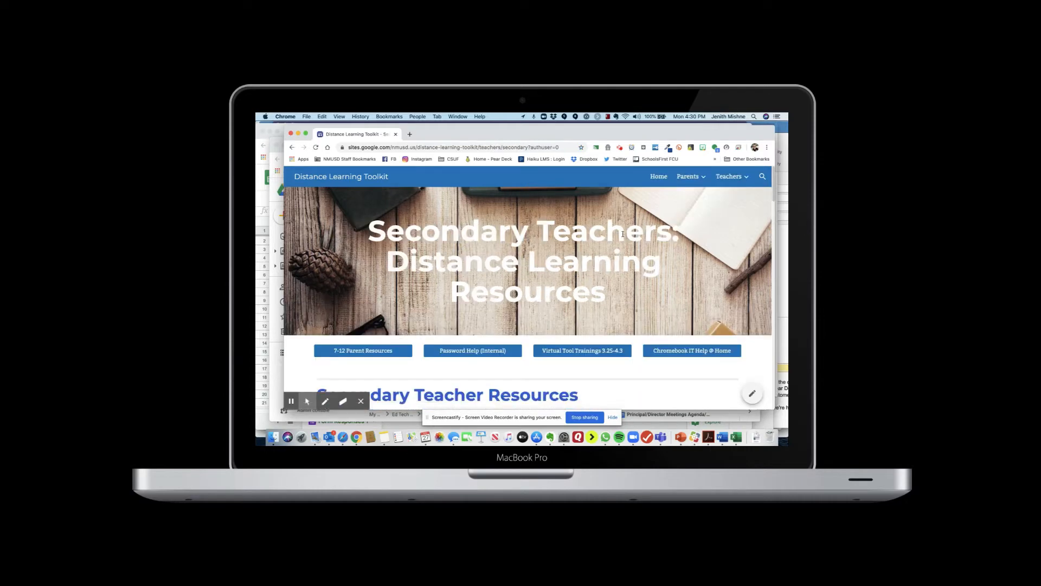
{"action": "scroll", "scroll_direction": "down", "scroll_amount": 3}
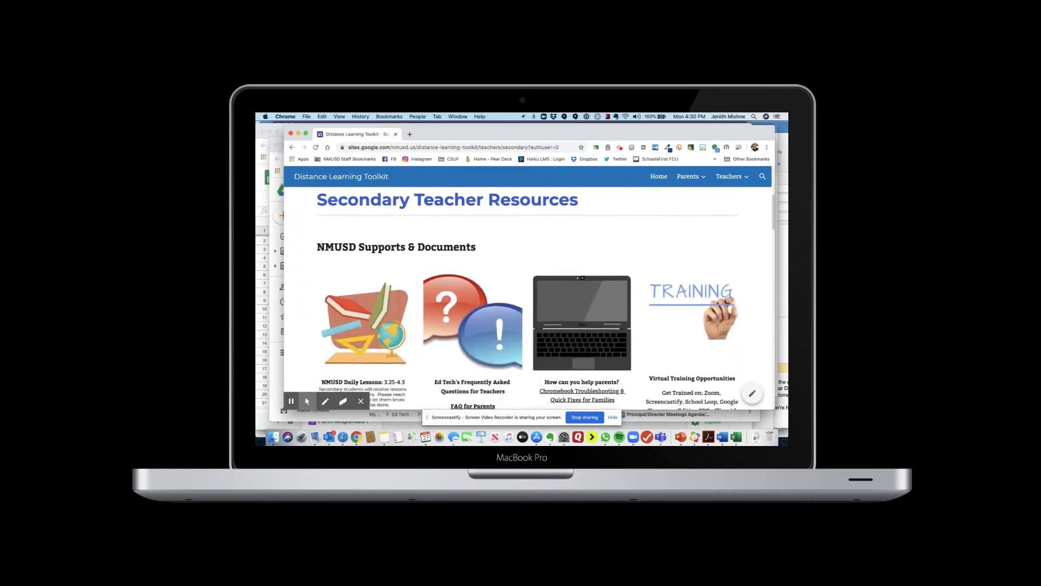
{"action": "scroll", "scroll_direction": "down", "scroll_amount": 3}
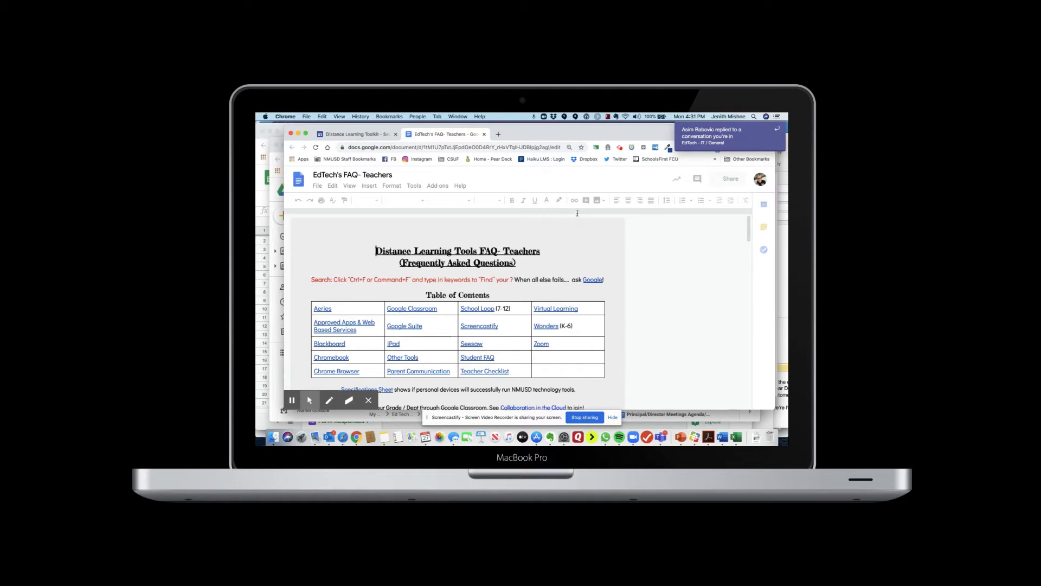
Scroll the EdTech FAQ for Teachers past the Table of Contents to the Aeries section.
{"action": "scroll", "scroll_direction": "down", "scroll_amount": 3}
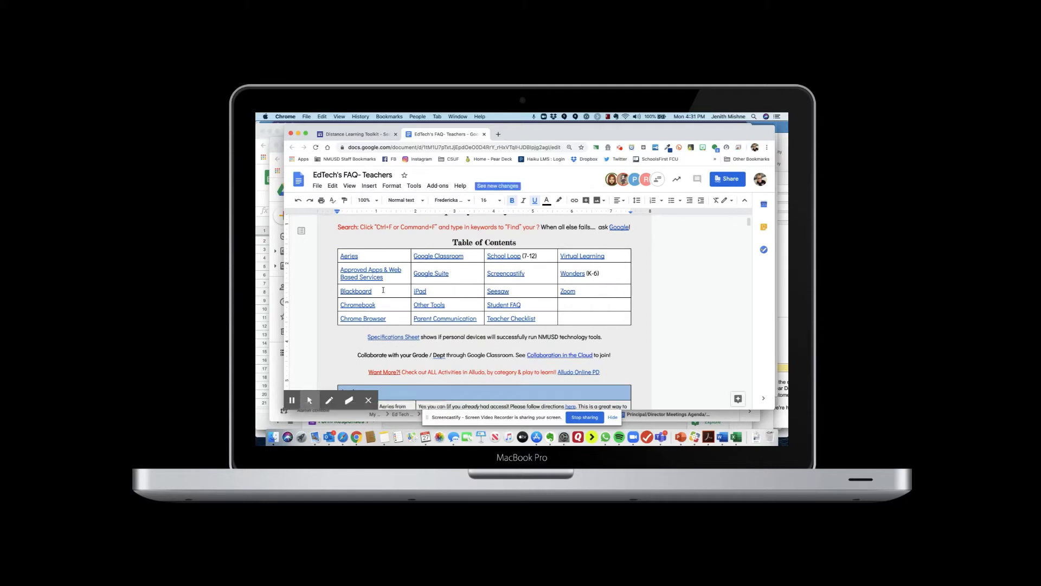
{"action": "scroll", "scroll_direction": "down", "scroll_amount": 3}
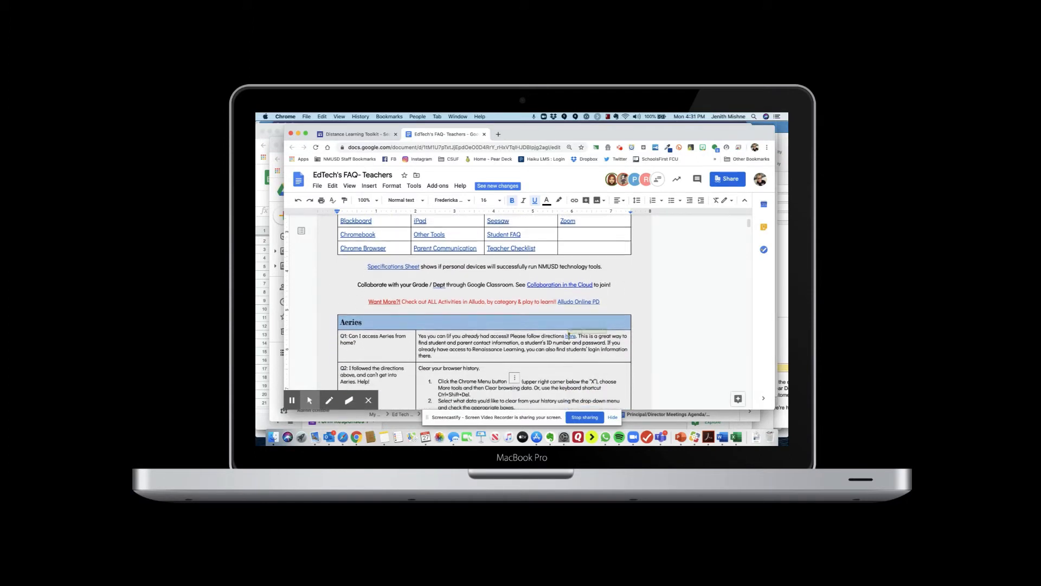
{"action": "scroll", "scroll_direction": "down", "scroll_amount": 3}
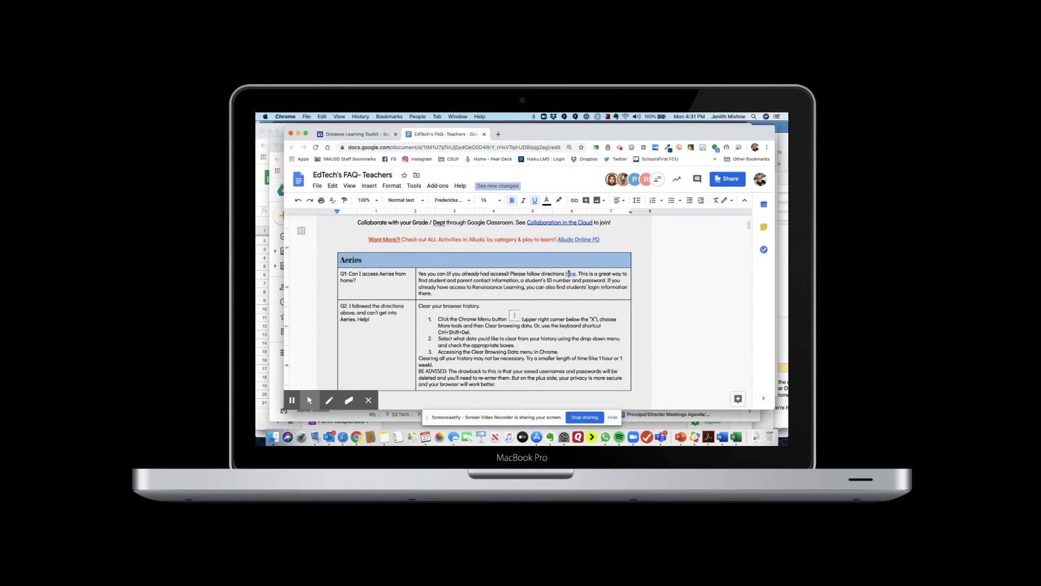
{"action": "scroll", "scroll_direction": "down", "scroll_amount": 3}
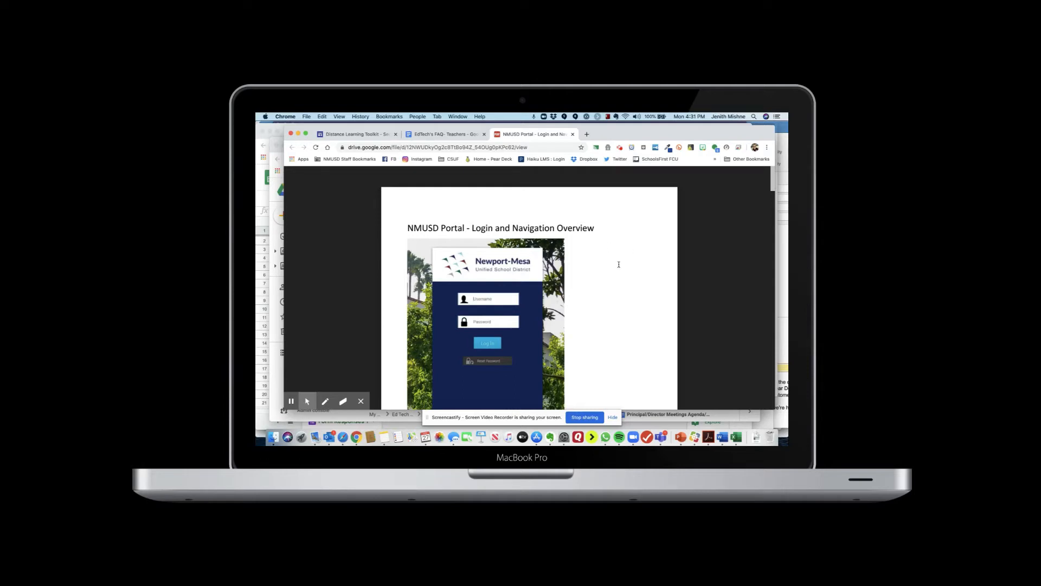
{"action": "scroll", "scroll_direction": "down", "scroll_amount": 3}
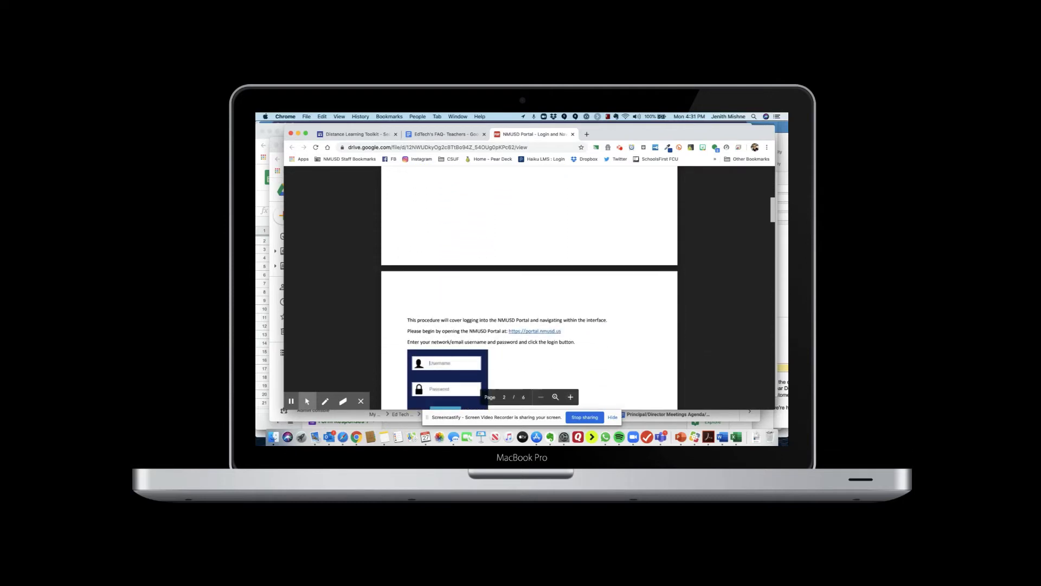
{"action": "scroll", "scroll_direction": "down", "scroll_amount": 3}
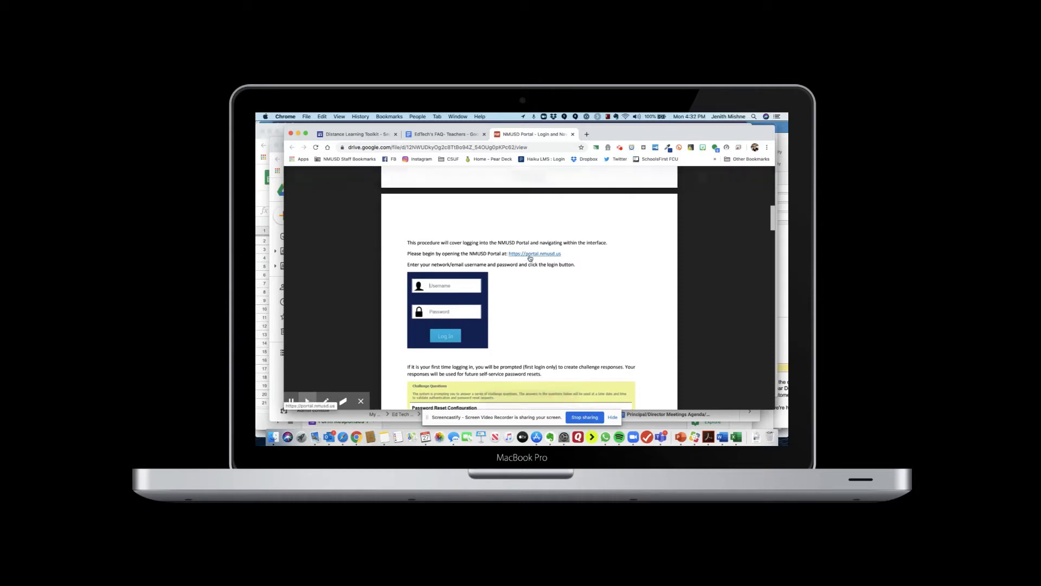
{"action": "left_click", "coordinate": [533, 253]}
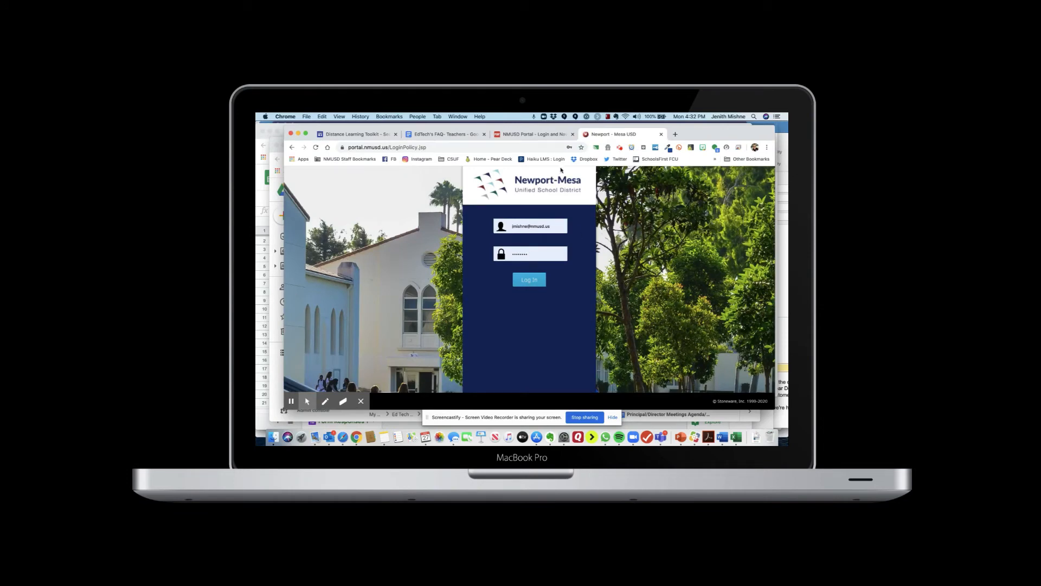
{"action": "left_click", "coordinate": [533, 133]}
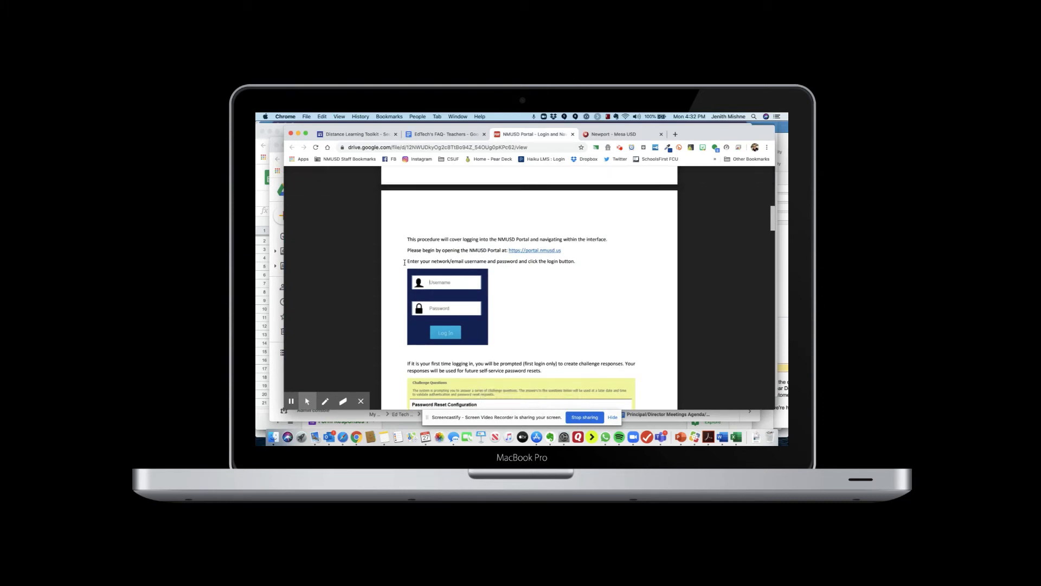
Scroll the portal guide past challenge questions and favorites to the Aeries Login page.
{"action": "left_click_drag", "start_coordinate": [405, 261], "coordinate": [520, 261]}
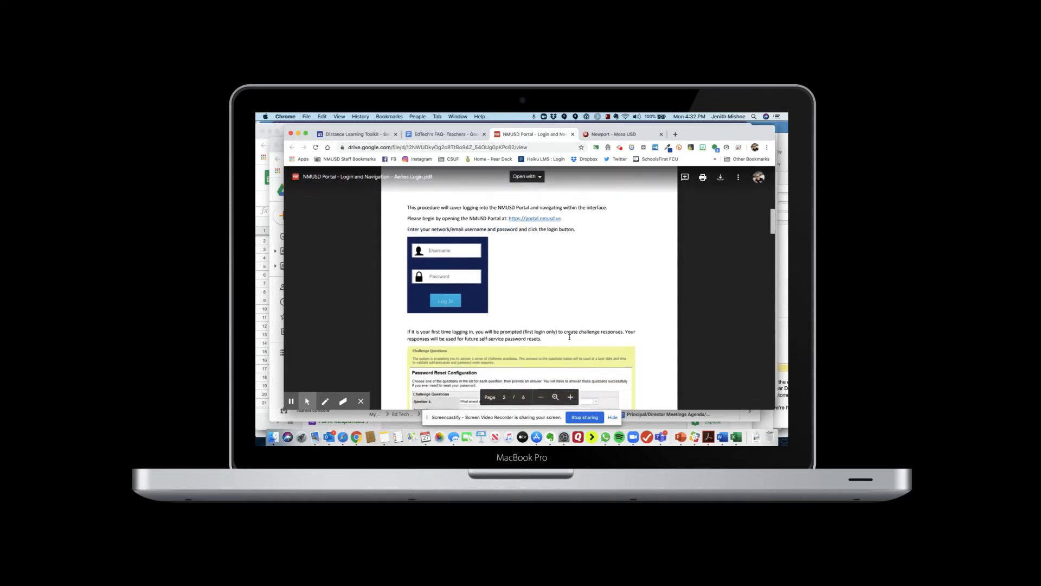
{"action": "scroll", "scroll_direction": "down", "scroll_amount": 3}
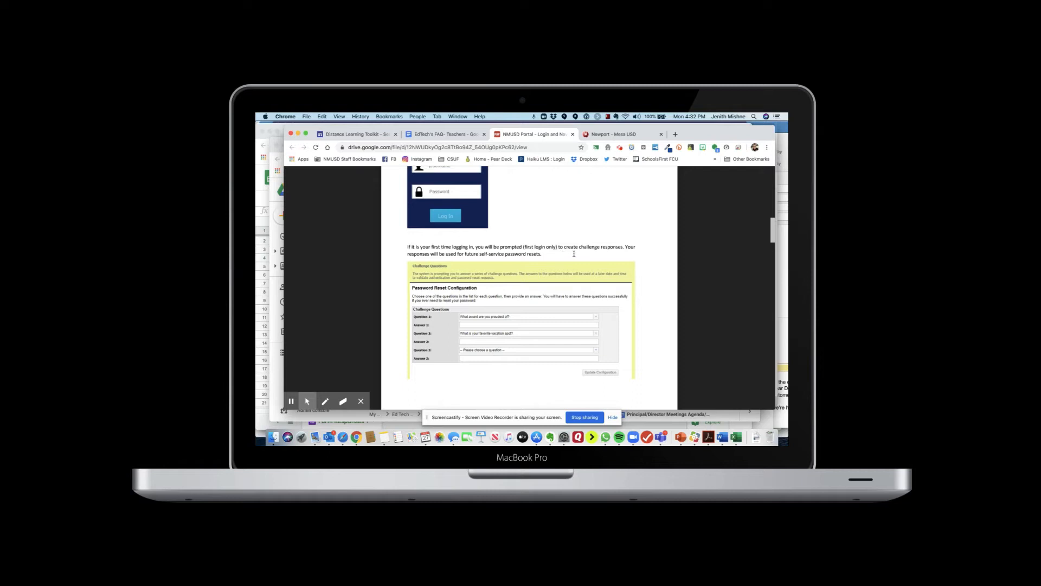
{"action": "scroll", "scroll_direction": "down", "scroll_amount": 3}
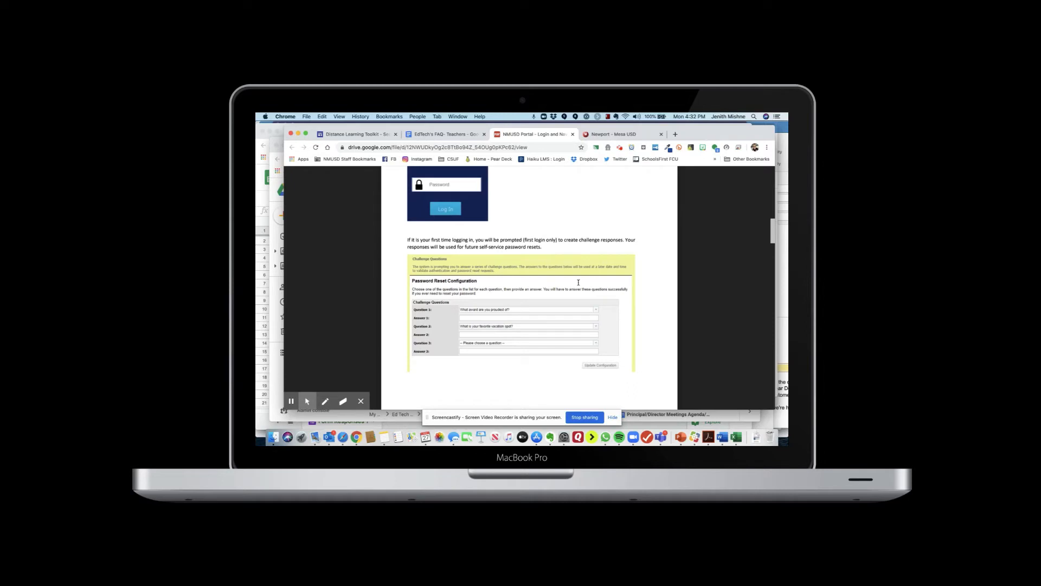
{"action": "scroll", "scroll_direction": "down", "scroll_amount": 3}
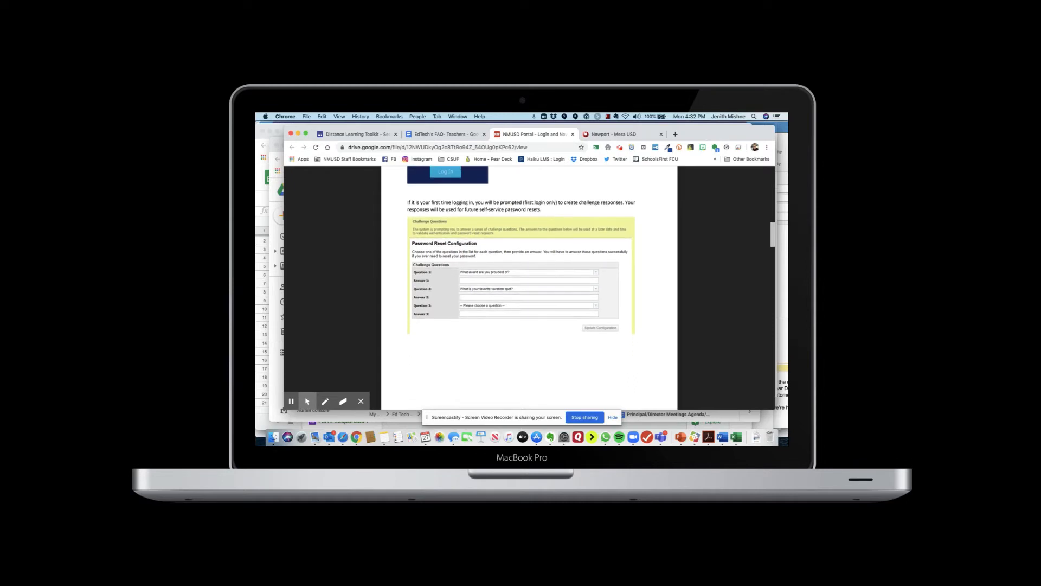
{"action": "scroll", "scroll_direction": "down", "scroll_amount": 3}
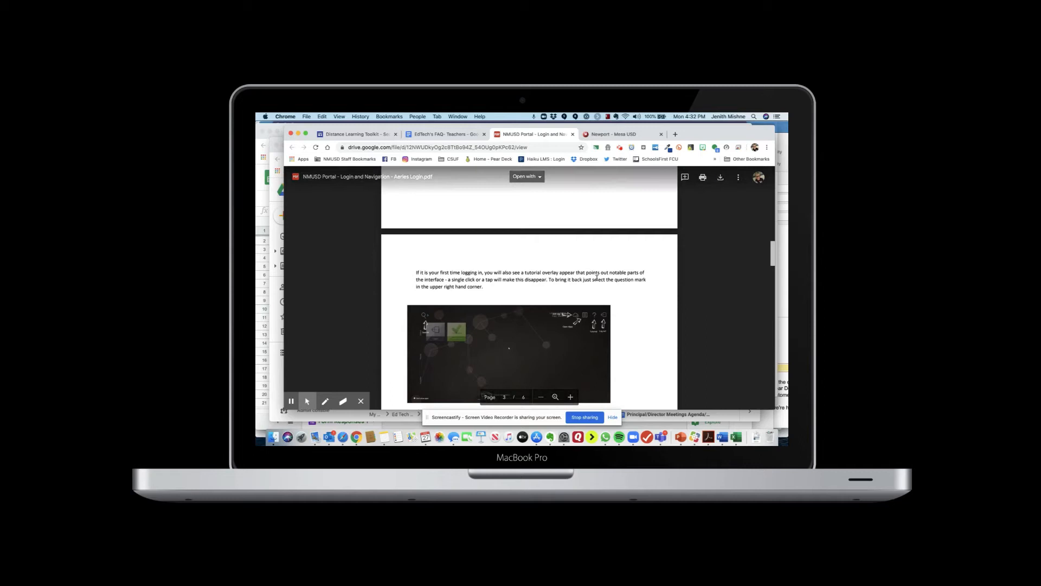
{"action": "scroll", "scroll_direction": "down", "scroll_amount": 3}
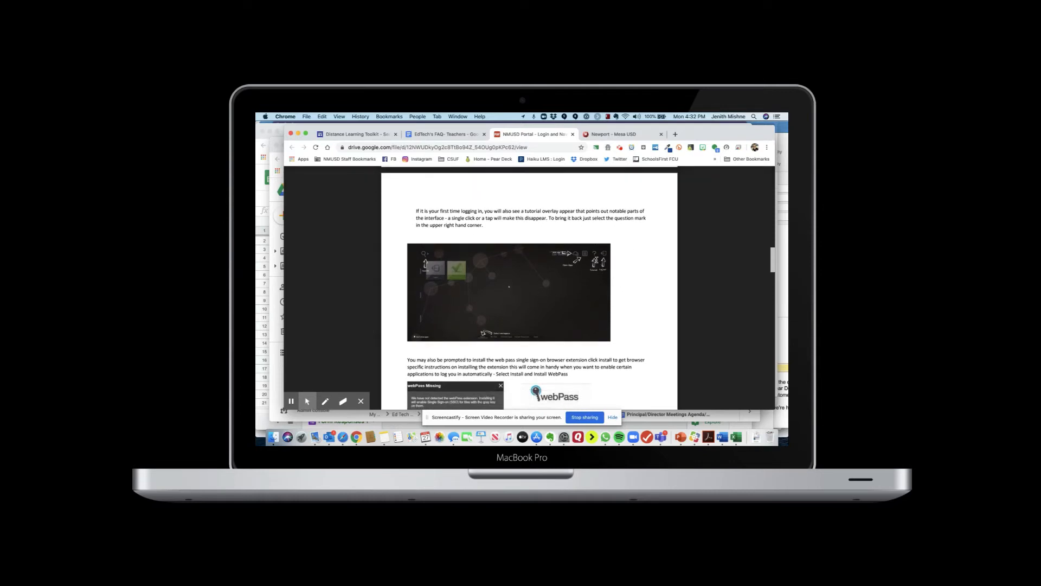
{"action": "scroll", "scroll_direction": "down", "scroll_amount": 3}
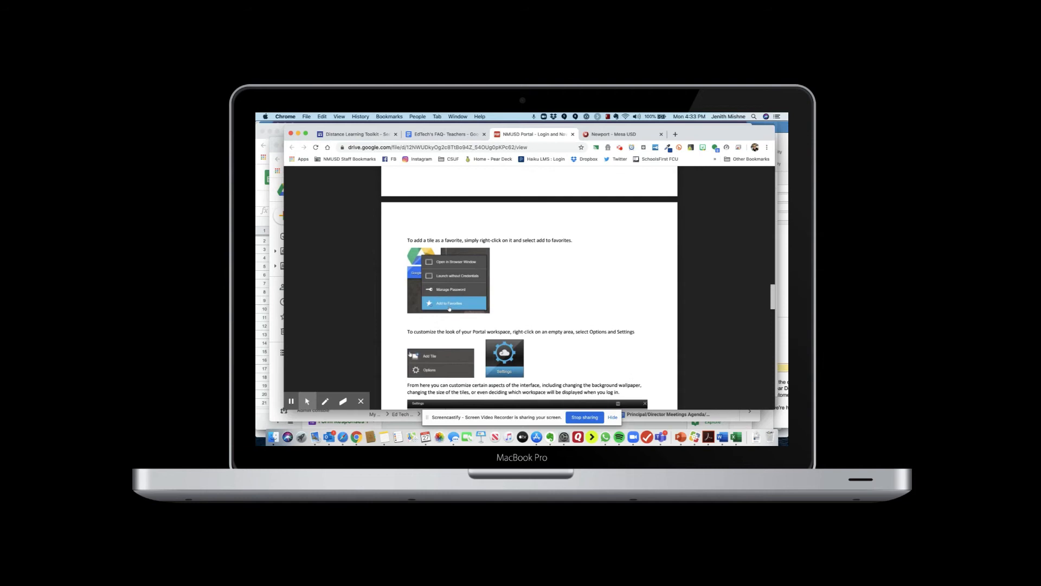
{"action": "scroll", "scroll_direction": "down", "scroll_amount": 3}
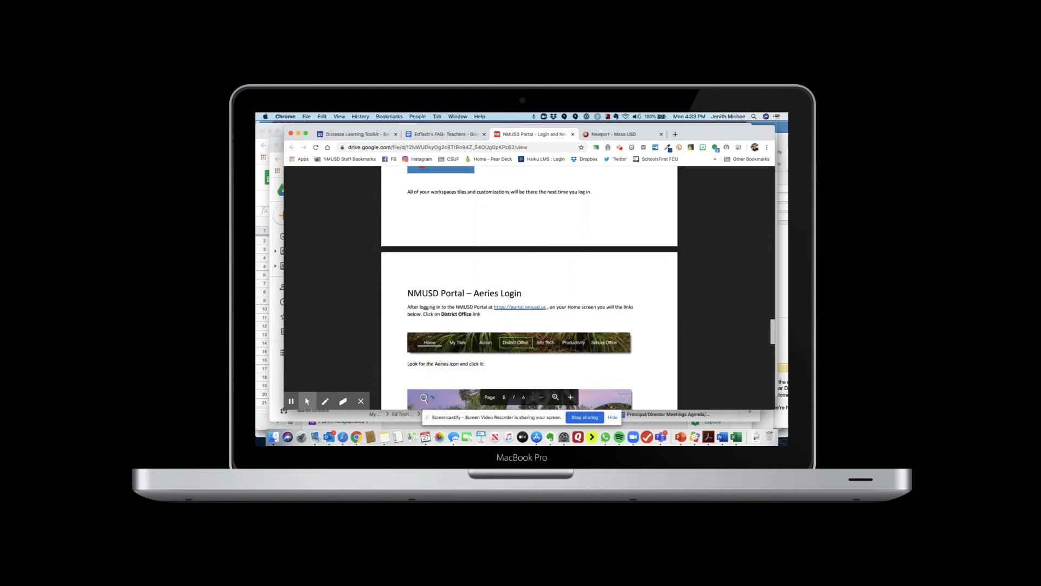
{"action": "scroll", "scroll_direction": "down", "scroll_amount": 3}
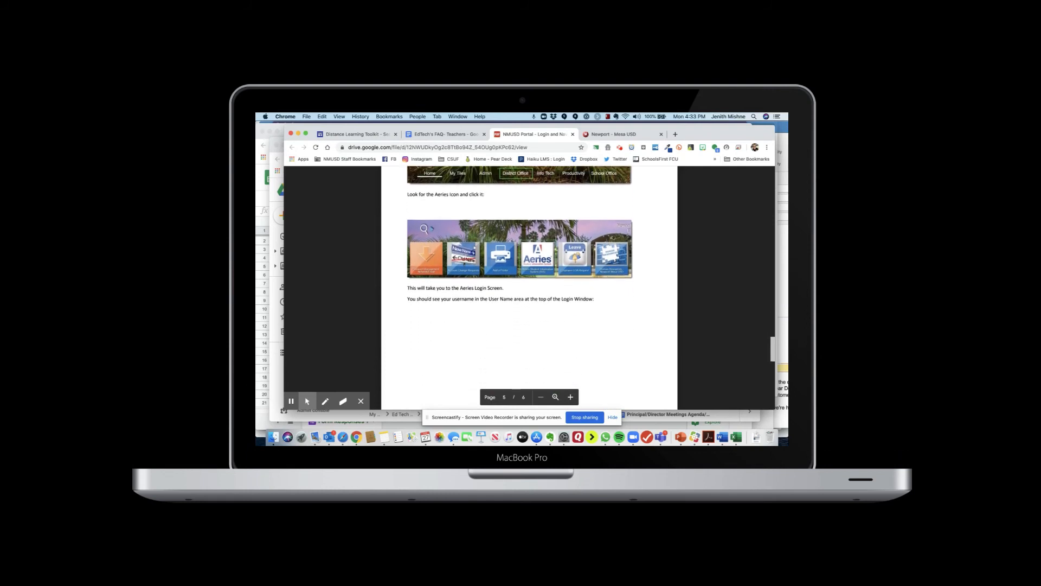
Switch to the Newport-Mesa USD tab and log in with the saved credentials.
{"action": "left_click", "coordinate": [611, 134]}
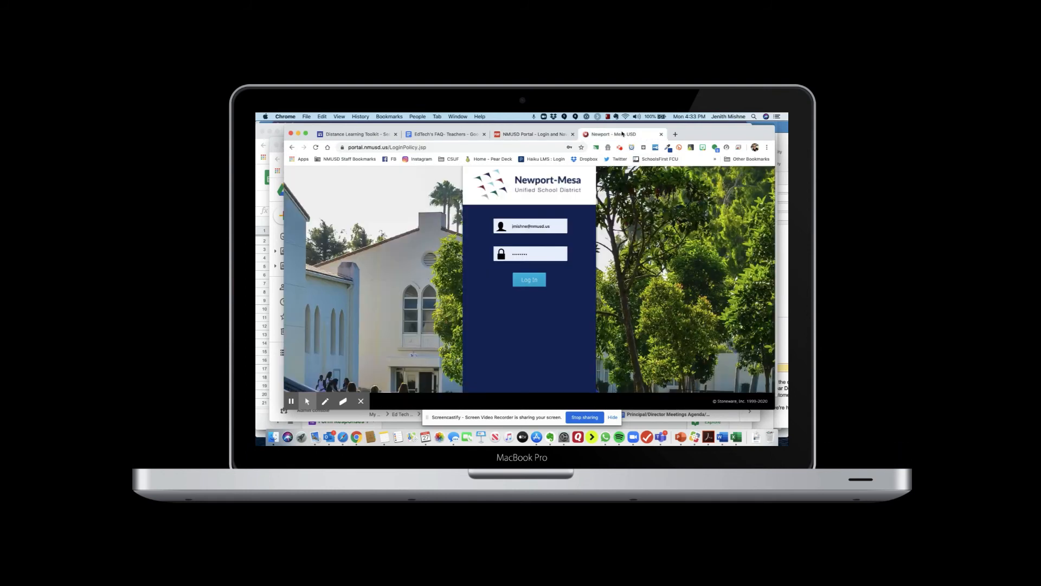
{"action": "left_click", "coordinate": [530, 278]}
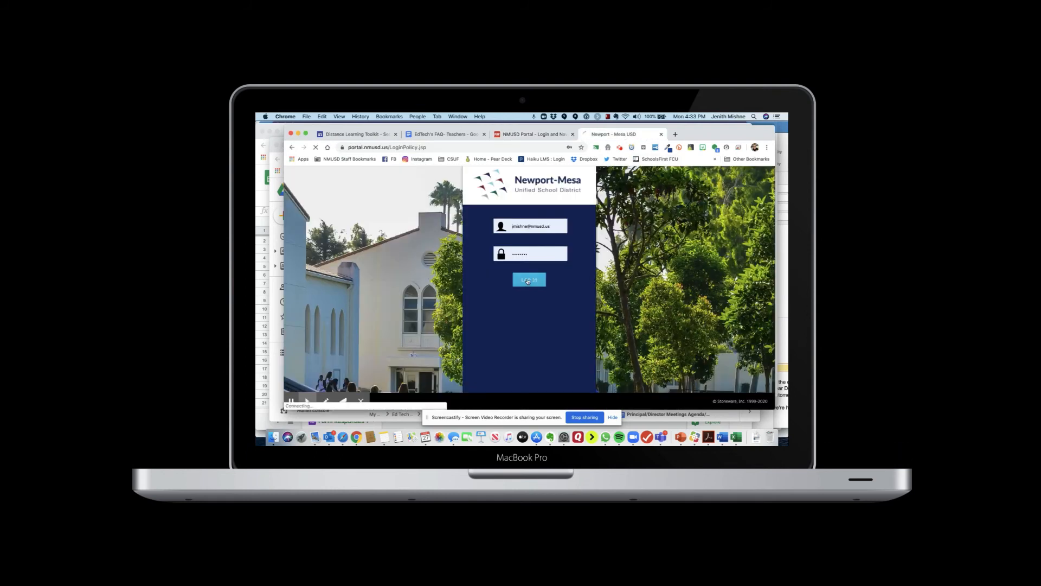
{"action": "left_click", "coordinate": [529, 279]}
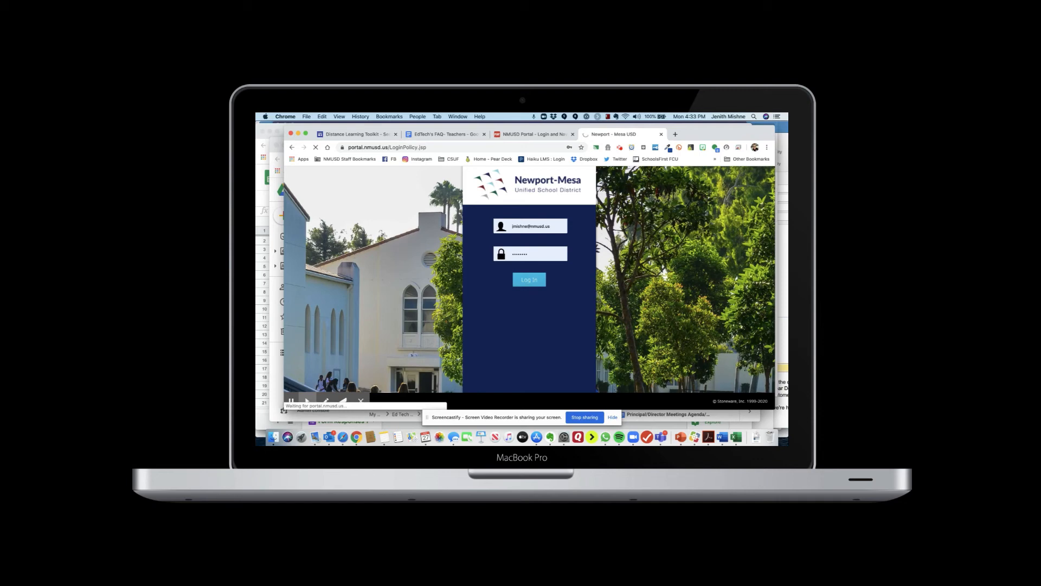
{"action": "left_click", "coordinate": [530, 280]}
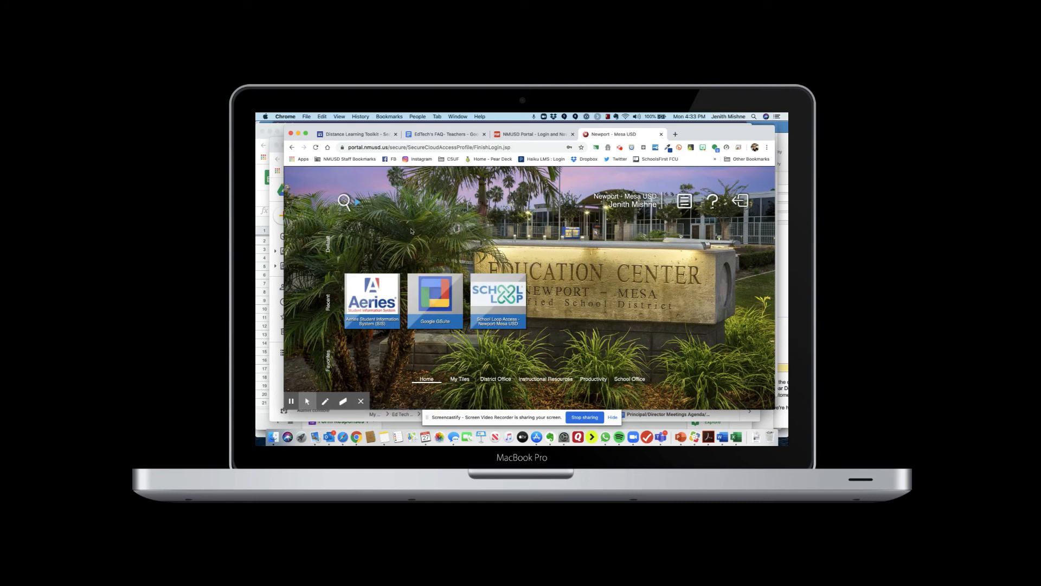
{"action": "mouse_move", "coordinate": [379, 238]}
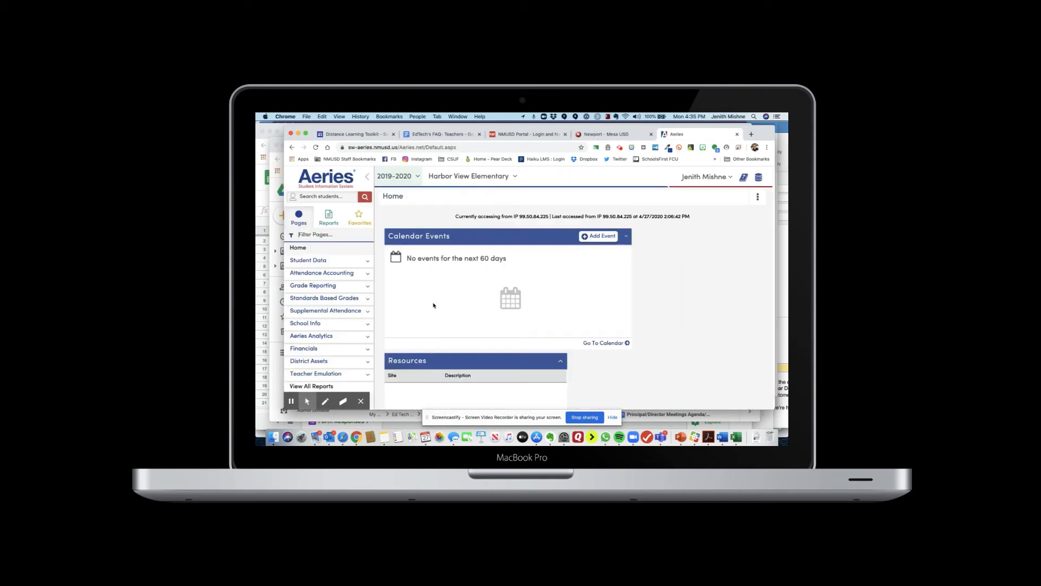
{"action": "mouse_move", "coordinate": [459, 272]}
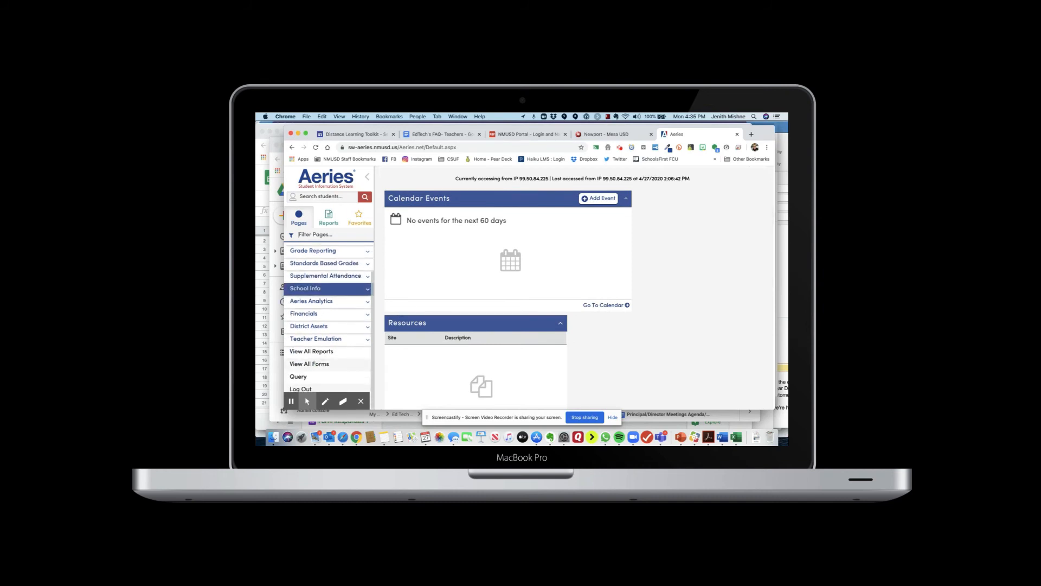
Expand Teacher Emulation in Aeries navigation and choose Classroom Attendance.
{"action": "left_click", "coordinate": [316, 339]}
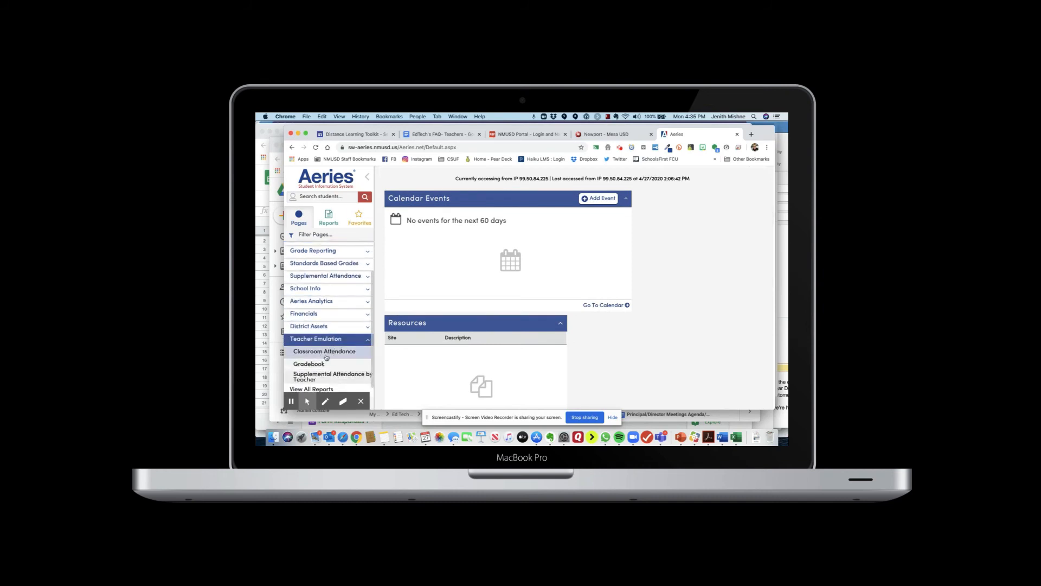
{"action": "left_click", "coordinate": [326, 351]}
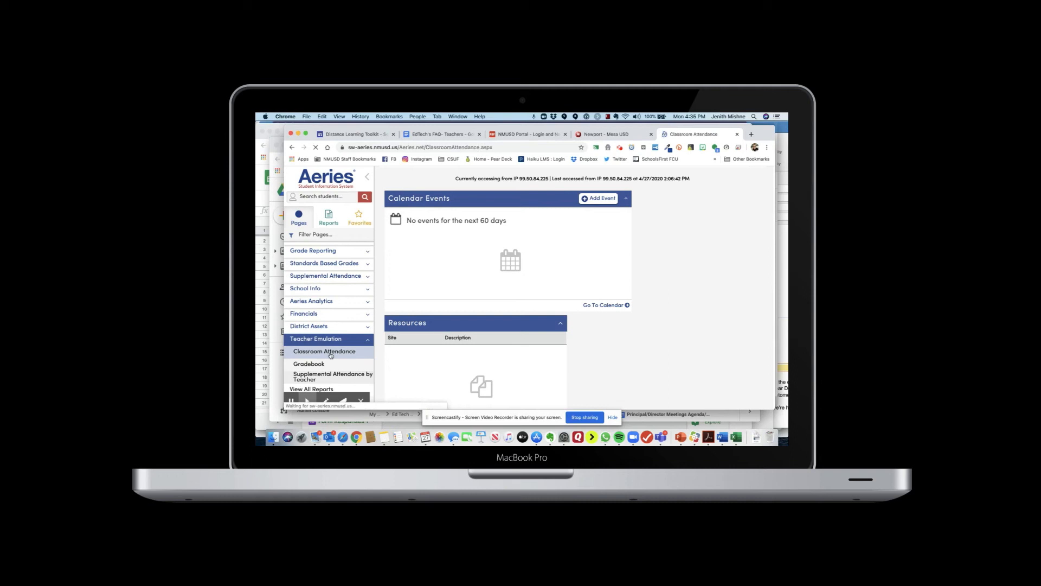
{"action": "left_click", "coordinate": [326, 351]}
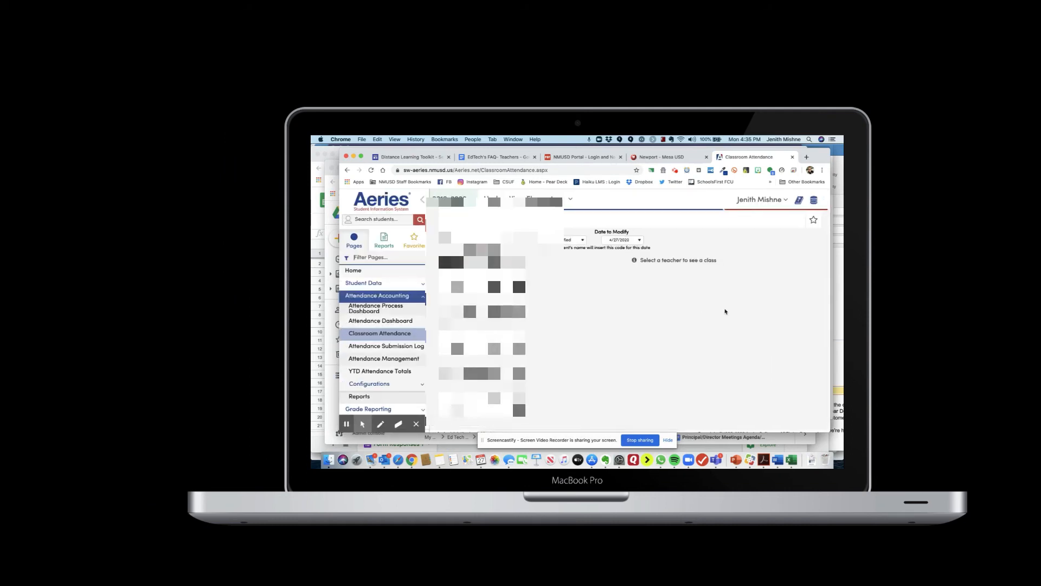